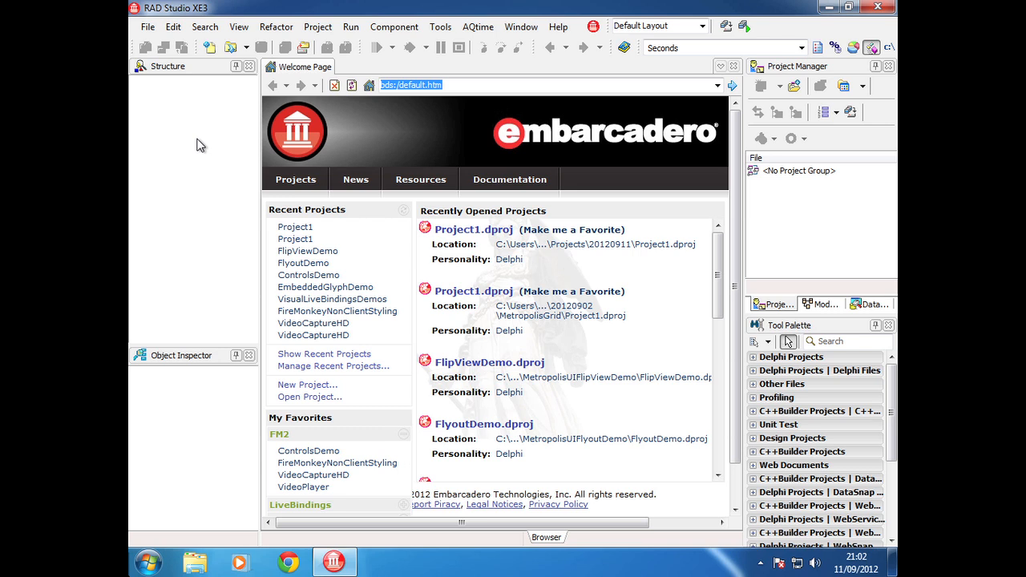
{"action": "mouse_move", "coordinate": [190, 108]}
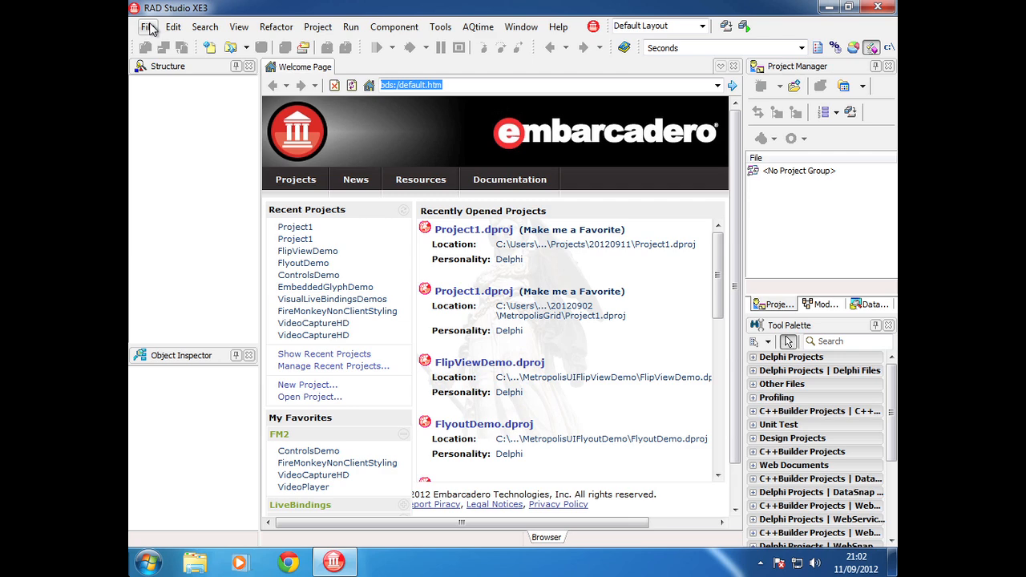
Step: Create a VCL Forms Application and place a TStringGrid and a TPrototypeBindSource on Form1
{"action": "left_click", "coordinate": [148, 26]}
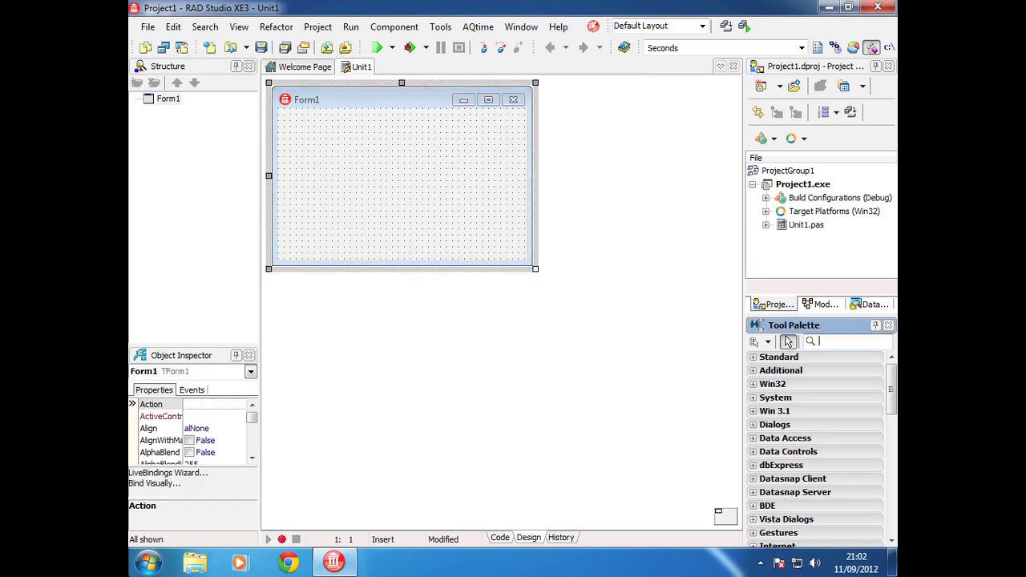
{"action": "type", "text": "Stro"}
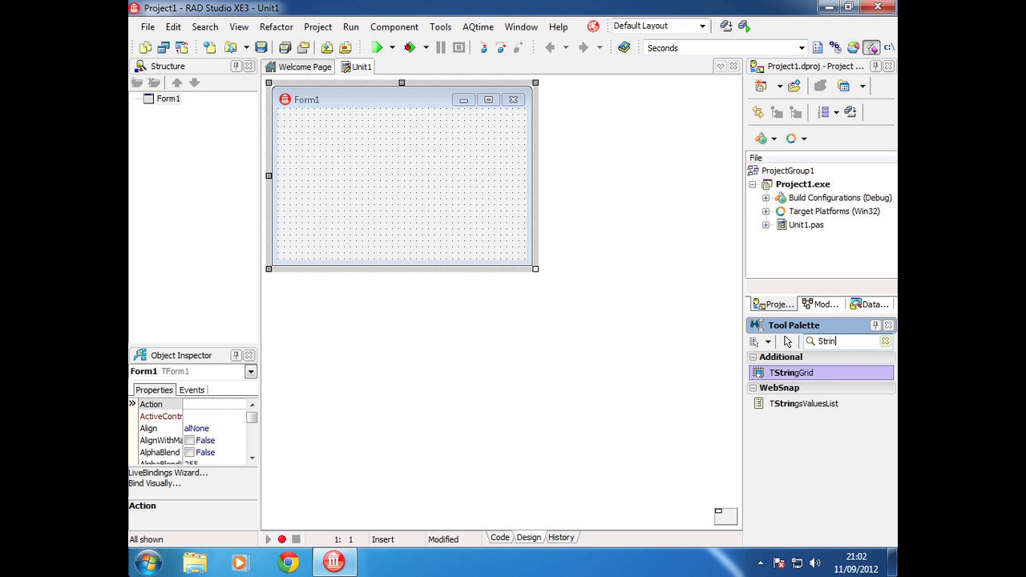
{"action": "double_click", "coordinate": [792, 373]}
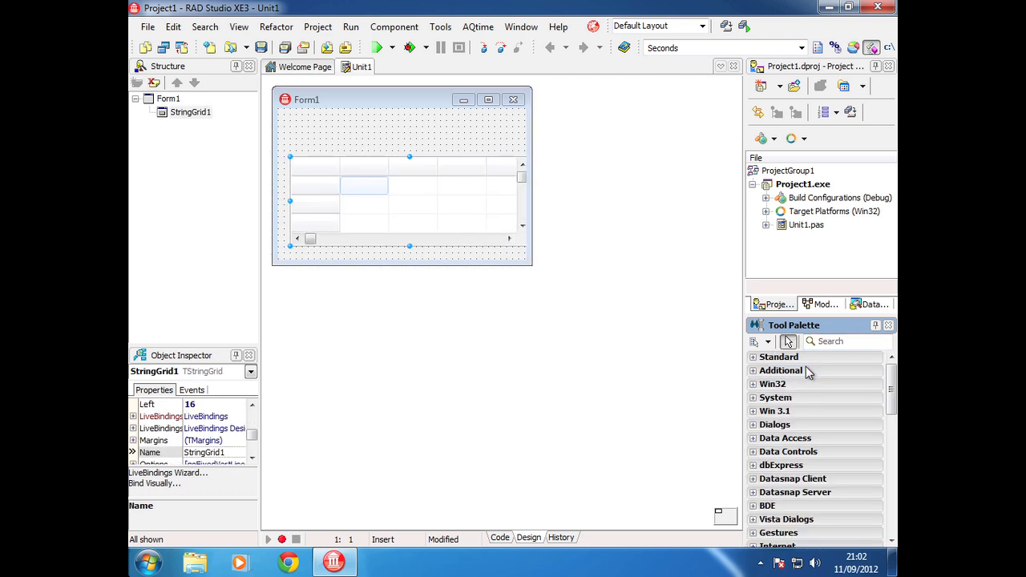
{"action": "type", "text": "Pr"}
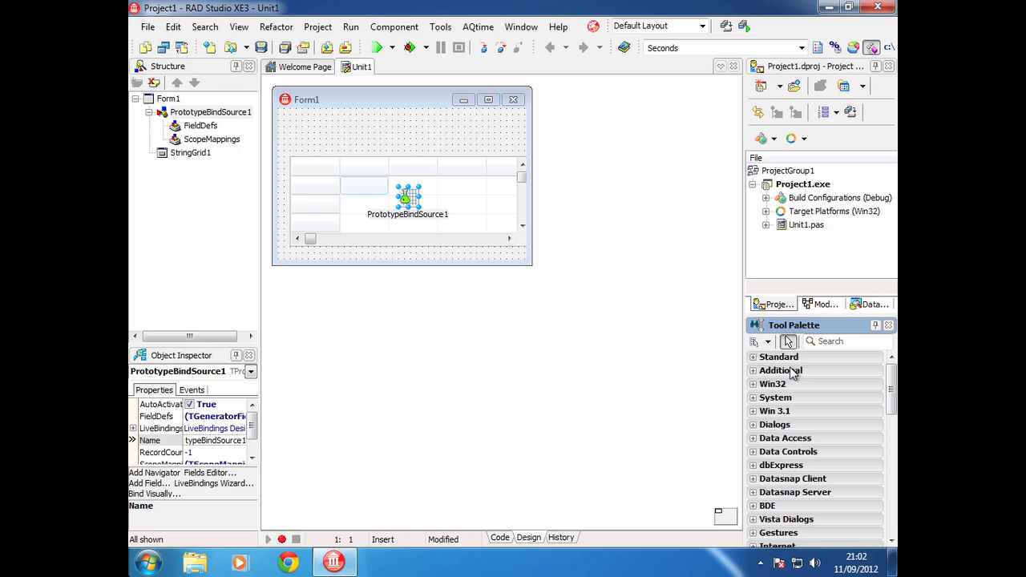
Step: Add generated fields AlphaColor1, BitmapName1, Bitmap1, BoolField1, Color1 and ColorsName1 to PrototypeBindSource1
{"action": "right_click", "coordinate": [439, 132]}
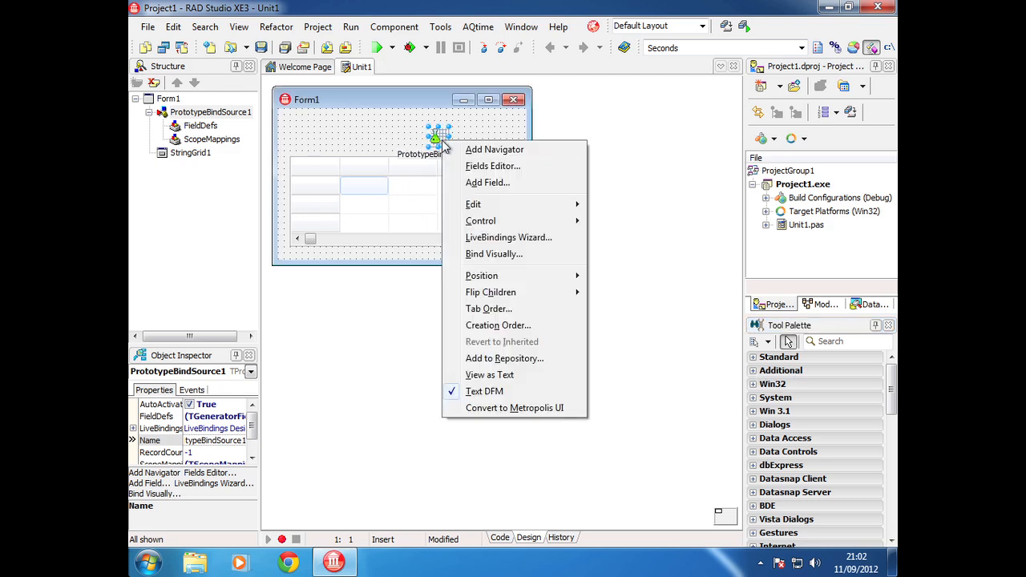
{"action": "left_click", "coordinate": [488, 182]}
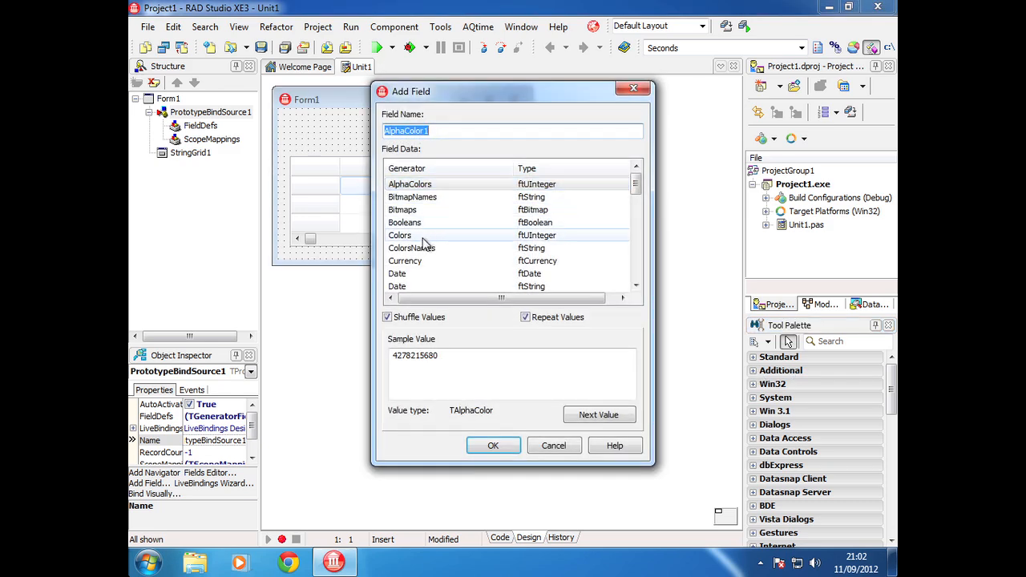
{"action": "left_click", "coordinate": [409, 184]}
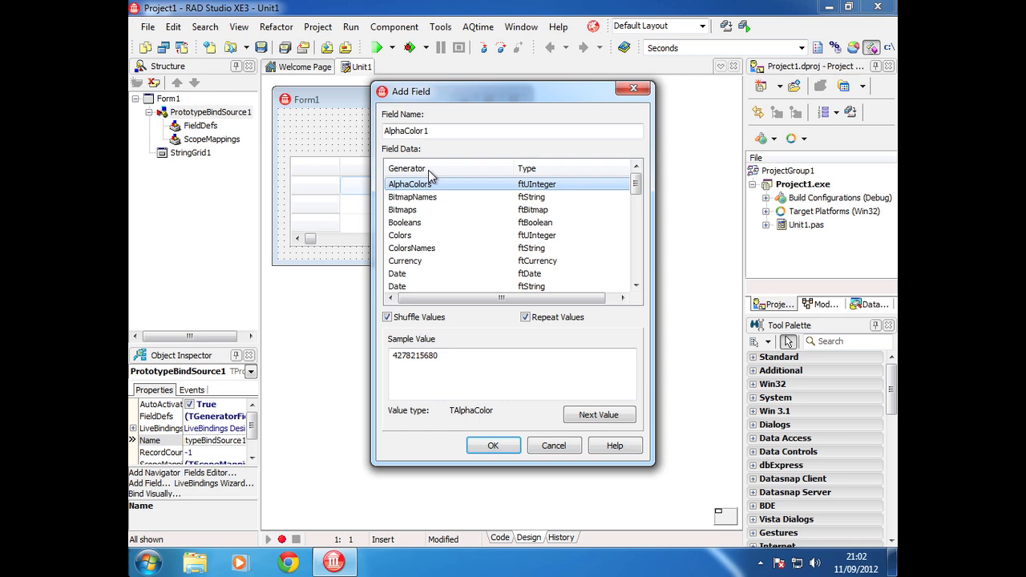
{"action": "left_click", "coordinate": [411, 247]}
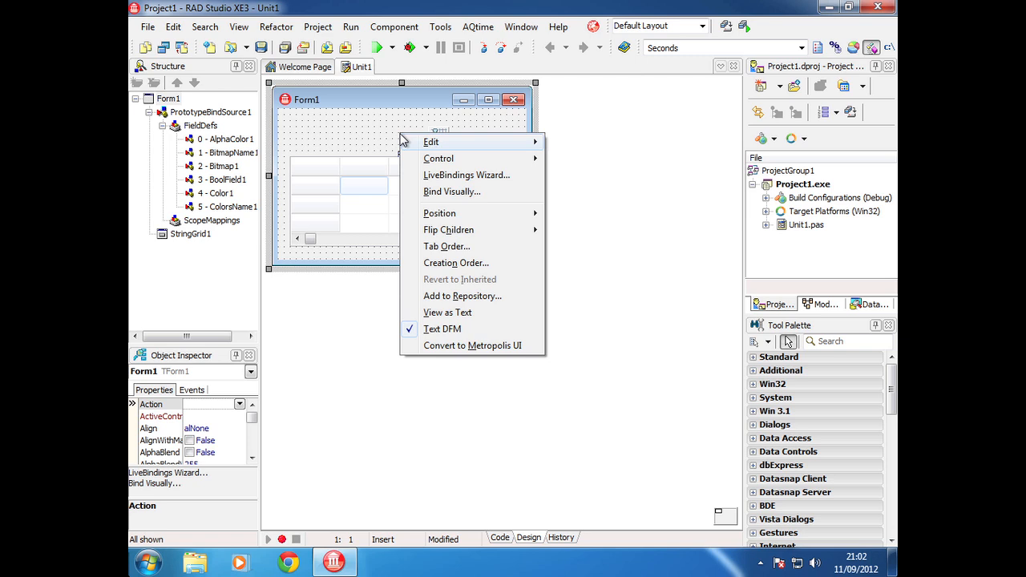
Step: Bind AlphaColor1, BoolField1, Color1 and ColorsName1 to StringGrid1 columns in the LiveBindings Designer
{"action": "left_click", "coordinate": [451, 192]}
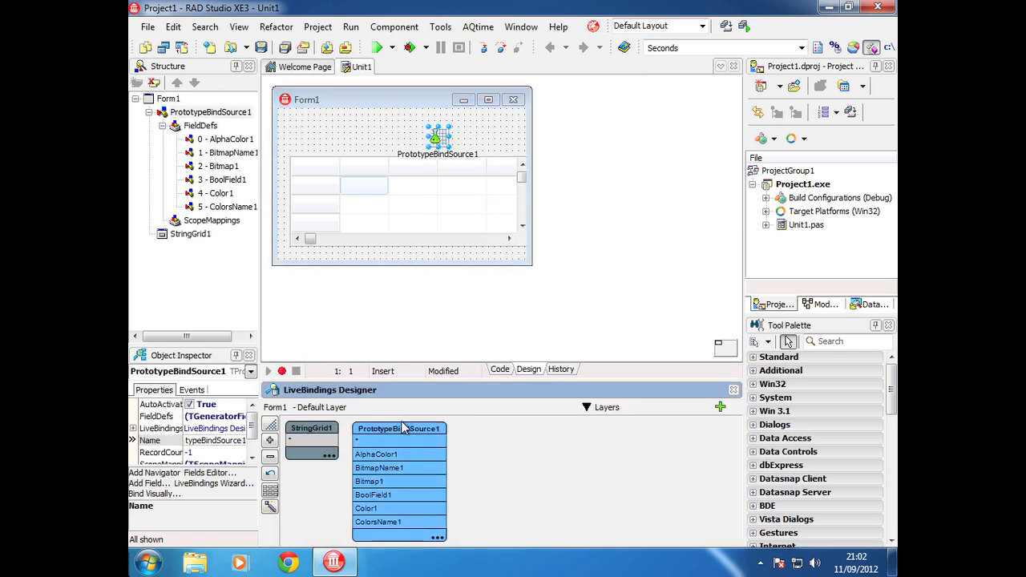
{"action": "left_click", "coordinate": [311, 428]}
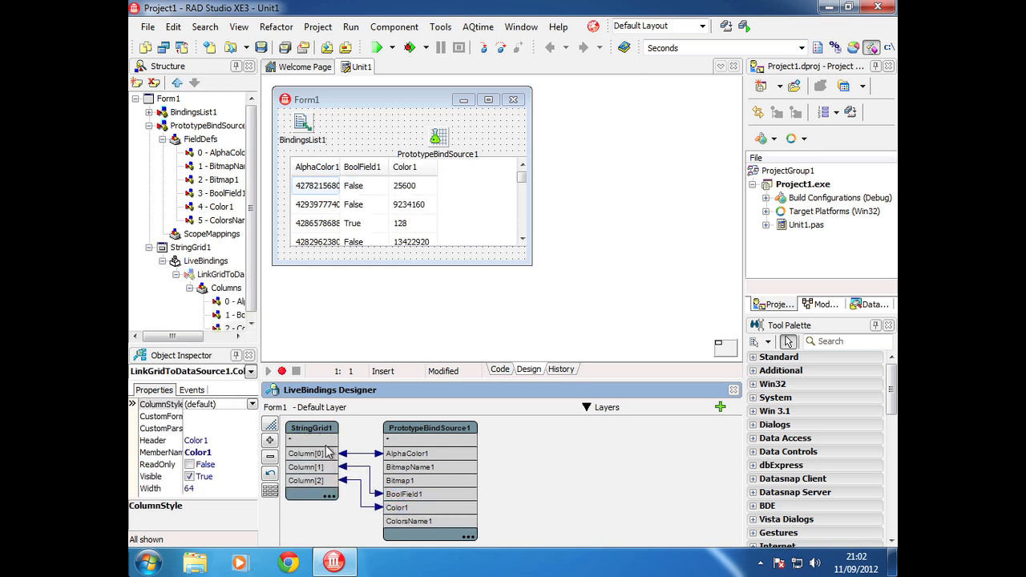
{"action": "left_click", "coordinate": [409, 521]}
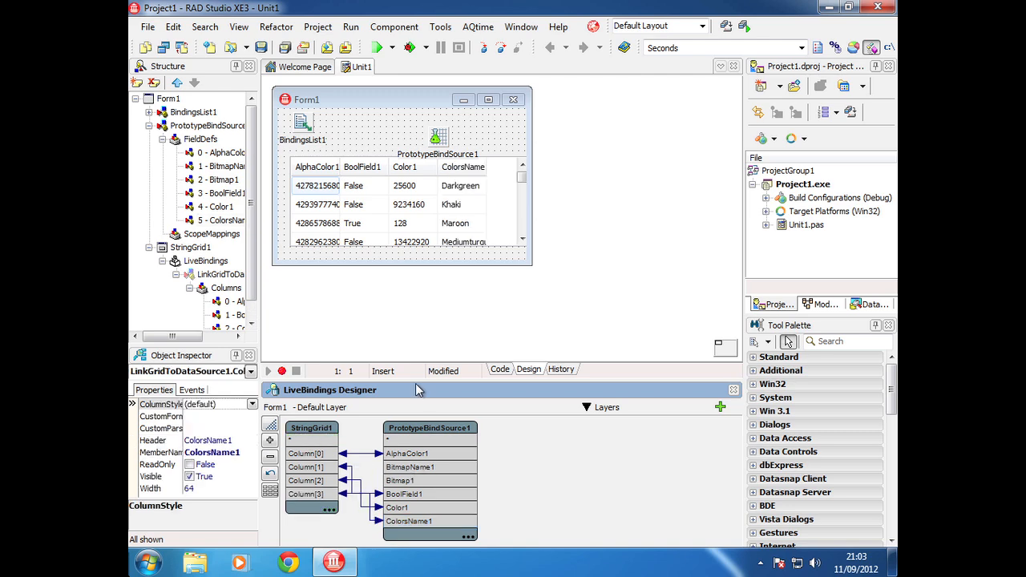
Step: Add a bind navigator for PrototypeBindSource1 onto Form1
{"action": "right_click", "coordinate": [437, 132]}
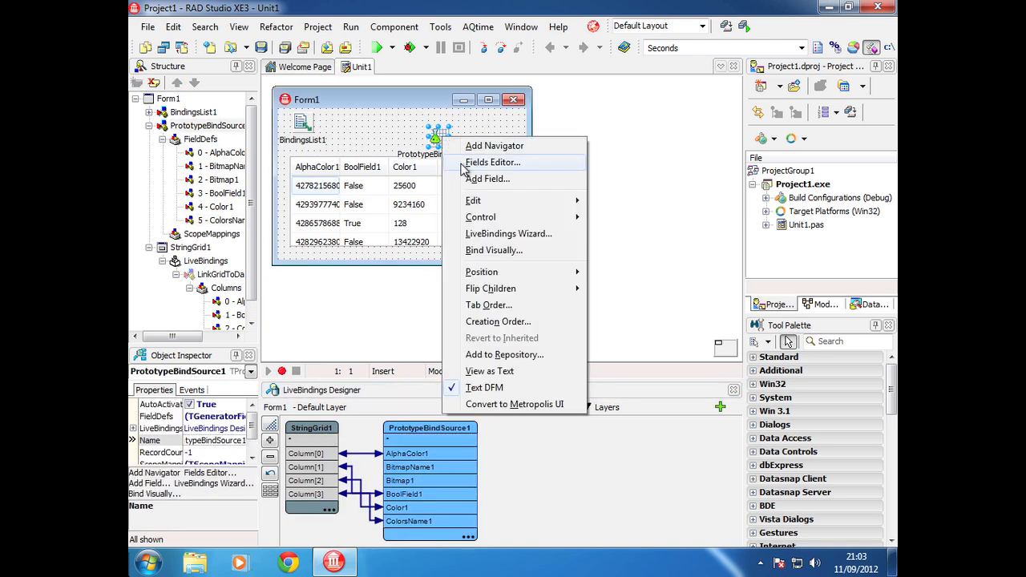
{"action": "left_click", "coordinate": [495, 145]}
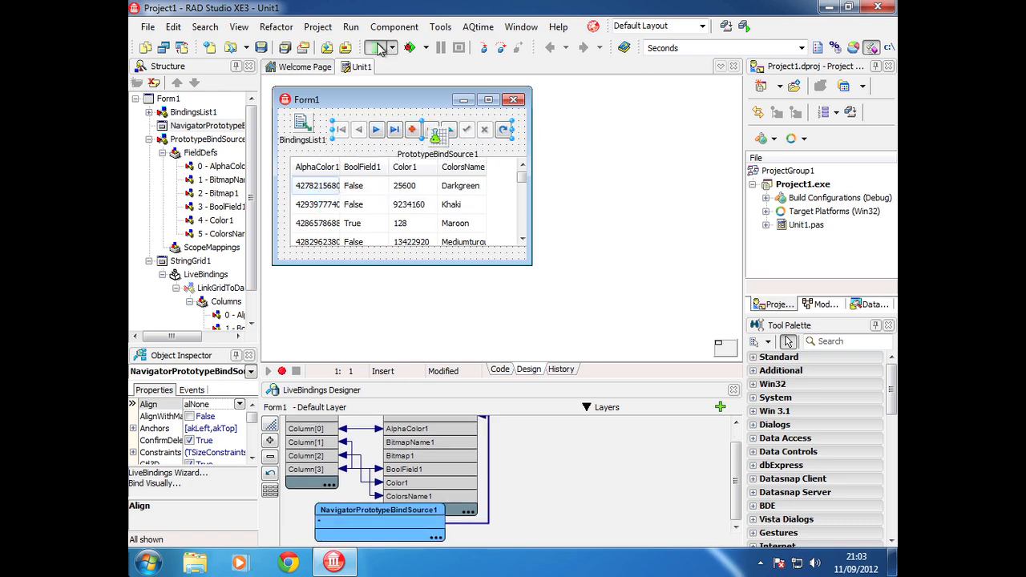
Step: Run the application and step the grid forward two records with the navigator
{"action": "left_click", "coordinate": [382, 48]}
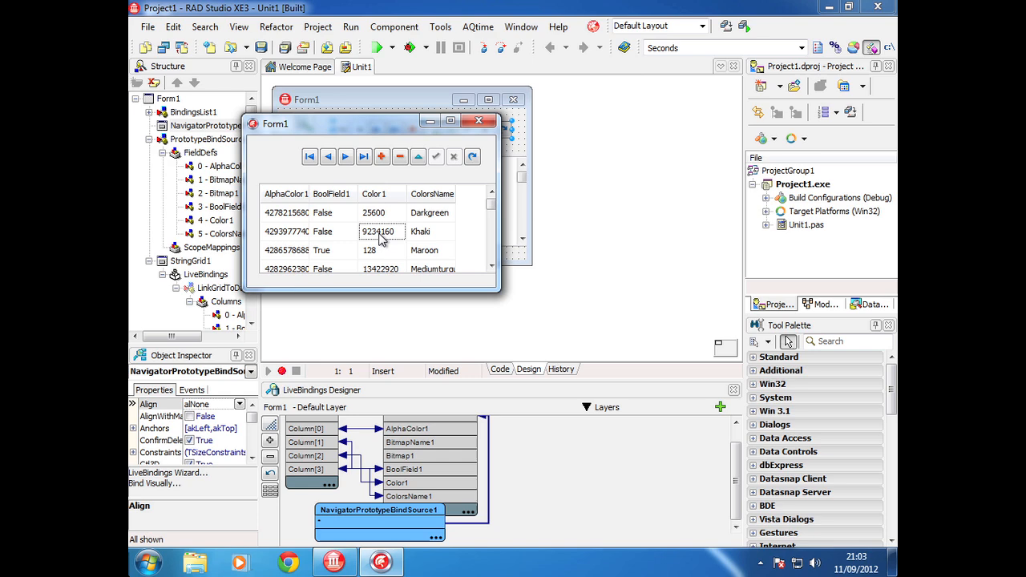
{"action": "left_click", "coordinate": [345, 157]}
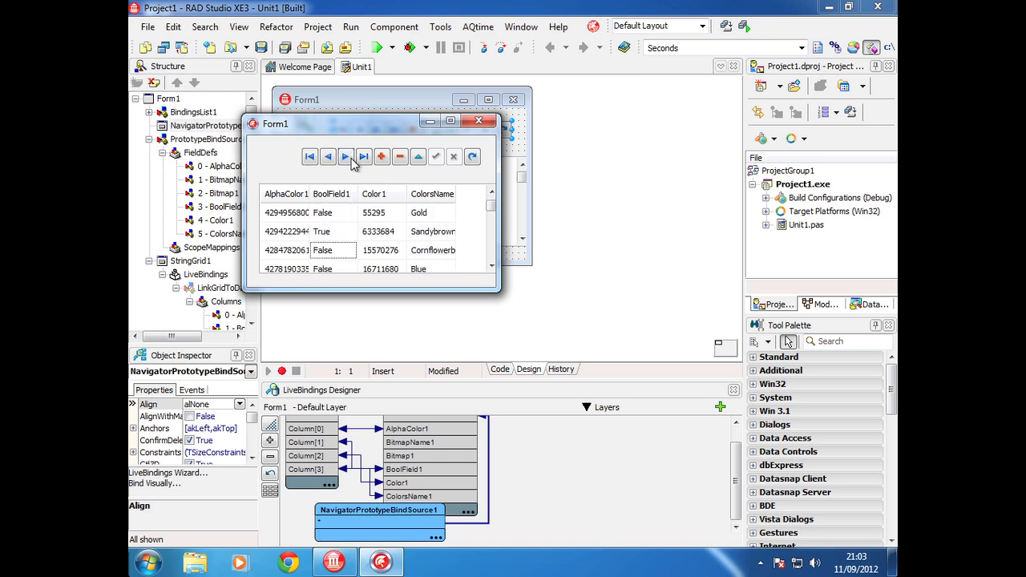
{"action": "left_click", "coordinate": [344, 157]}
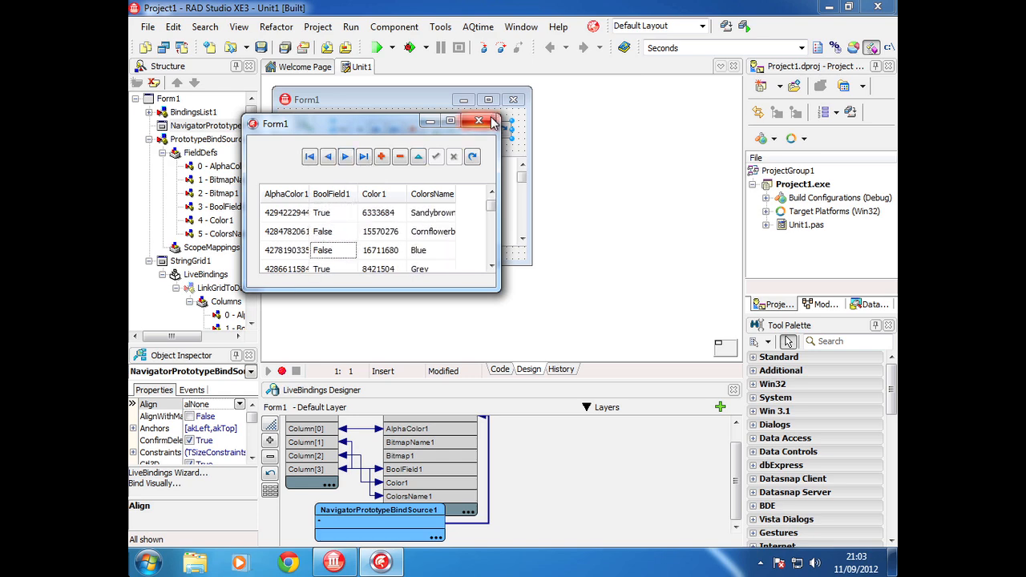